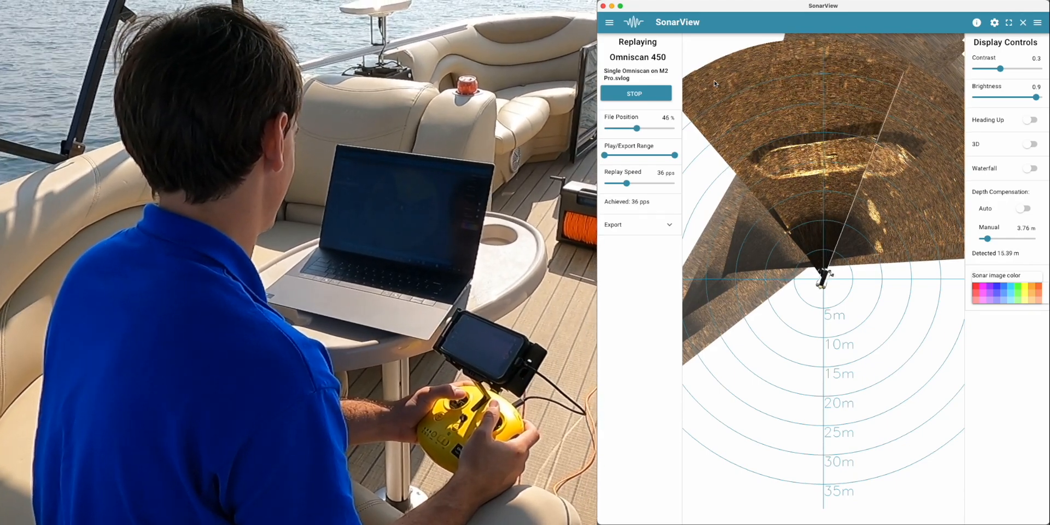
# Stop the Omniscan 450 replay so the file position resets to the start
pyautogui.moveTo(647, 128); pyautogui.dragTo(678, 128)
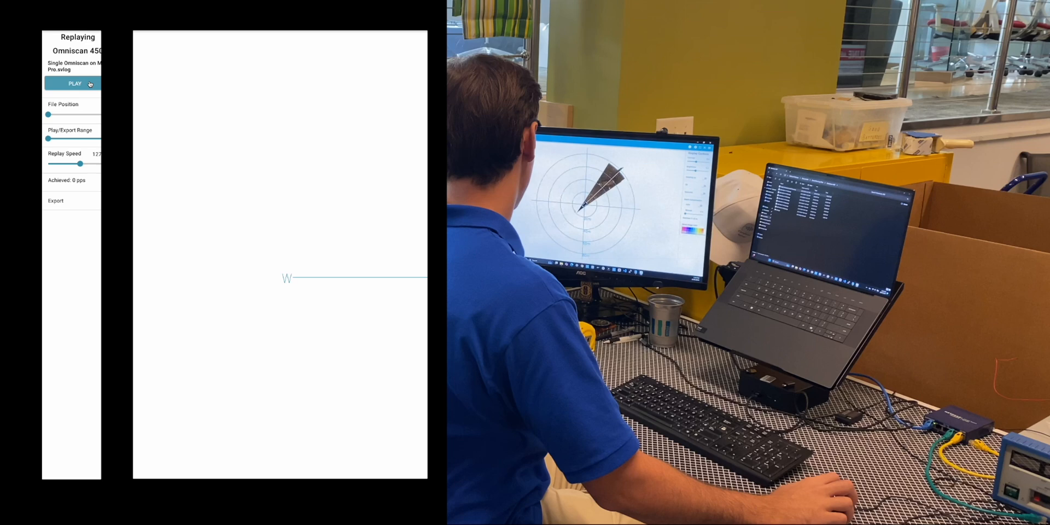
# Play the single Omniscan 450 log through to 100%, building the barge mosaic
pyautogui.click(75, 83)
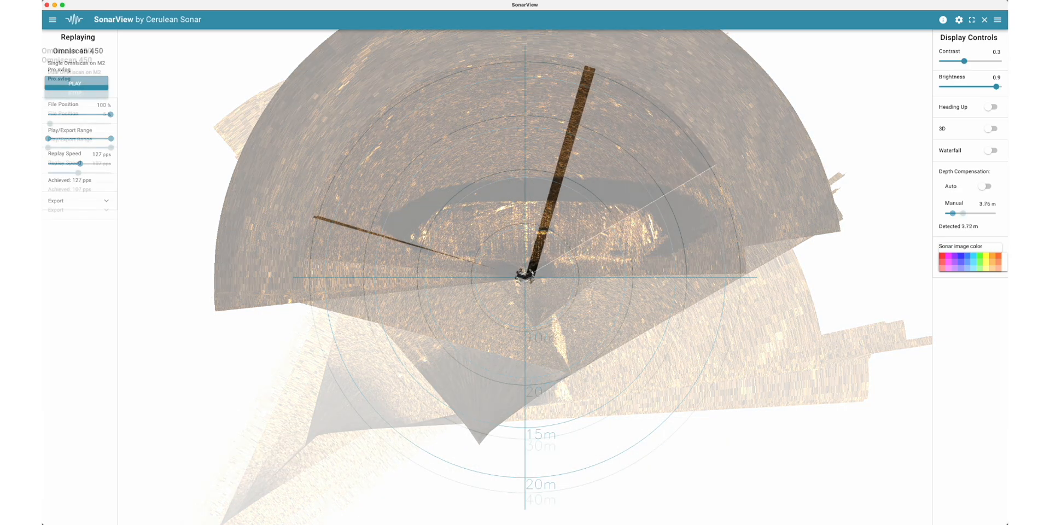
# Play the Dual Omniscan on M2 Pro.svlog so both Omniscan 450 streams image the wreck
pyautogui.click(75, 85)
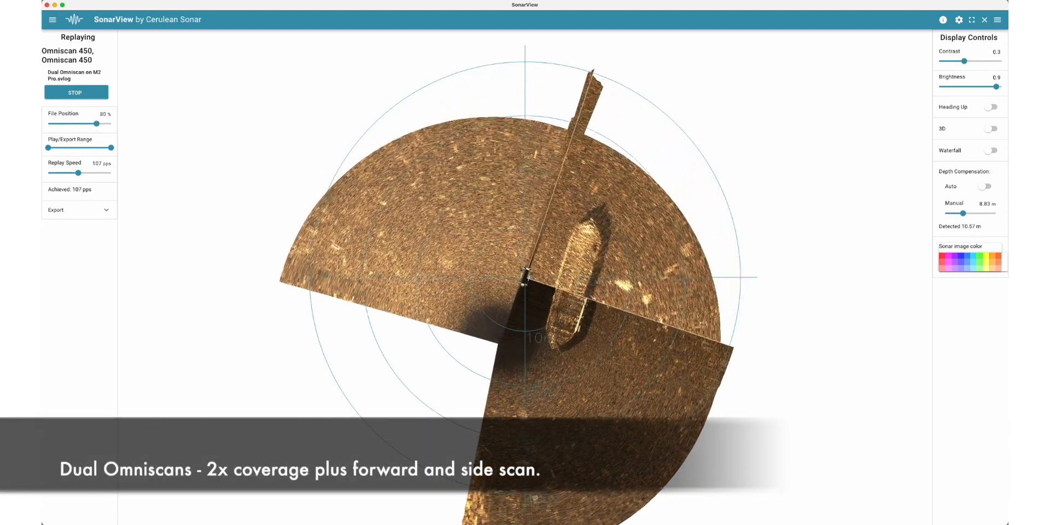
pyautogui.moveTo(98, 123); pyautogui.dragTo(103, 124)
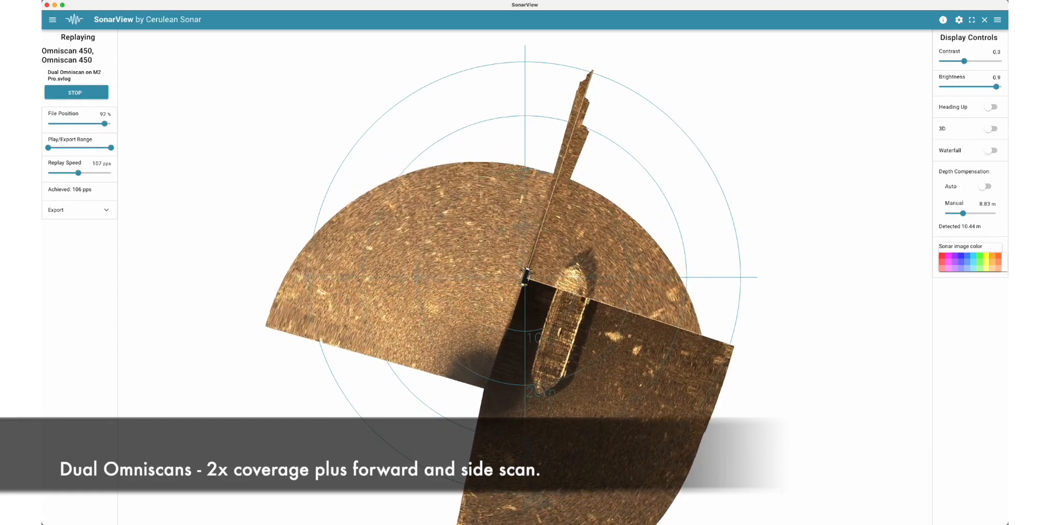